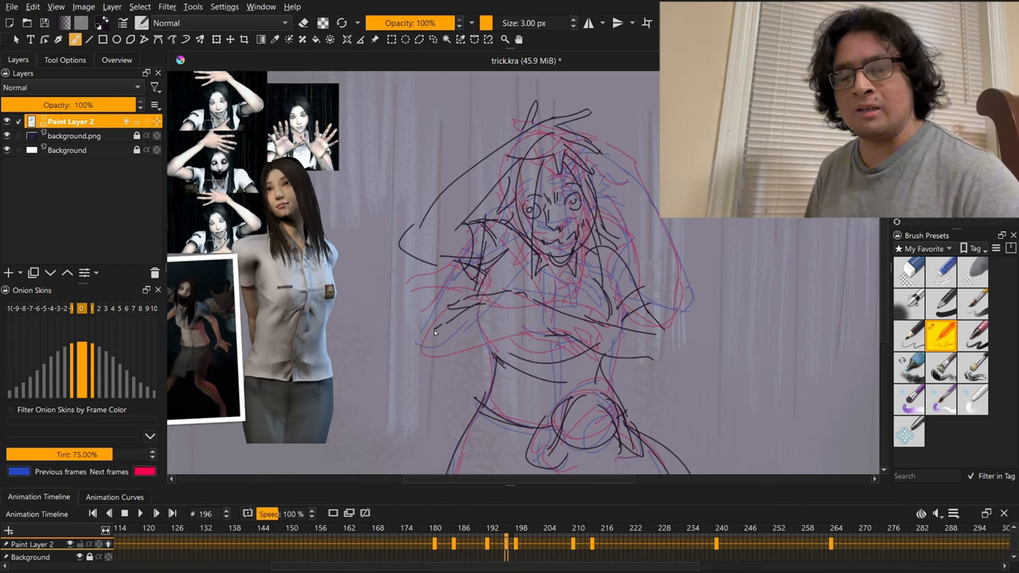
Step: Draw black strokes for the girl's figure, head and body over the onion skins near frames 185–199
drag(433, 334, 486, 319)
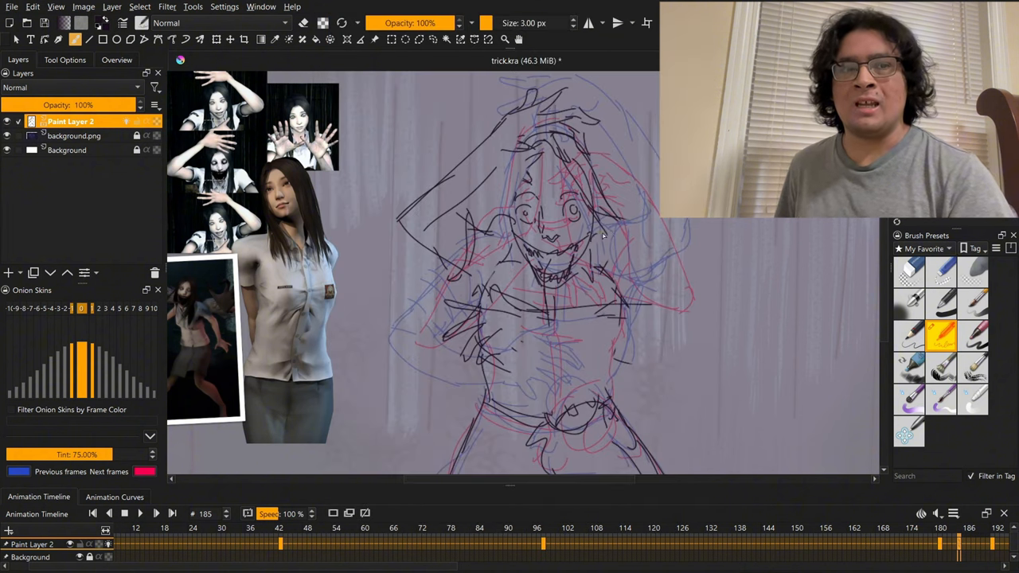
drag(605, 239, 493, 366)
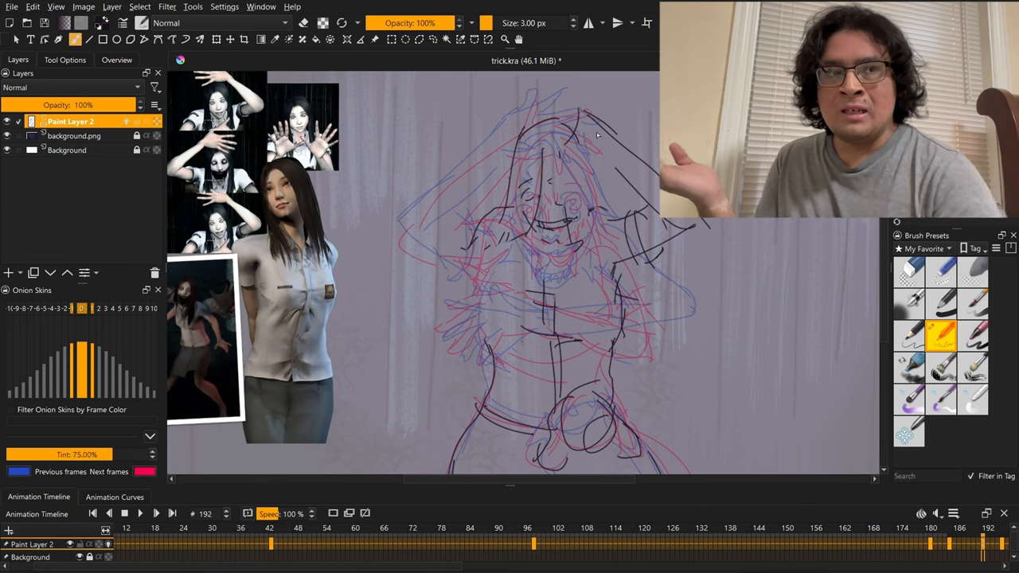
drag(570, 104, 529, 147)
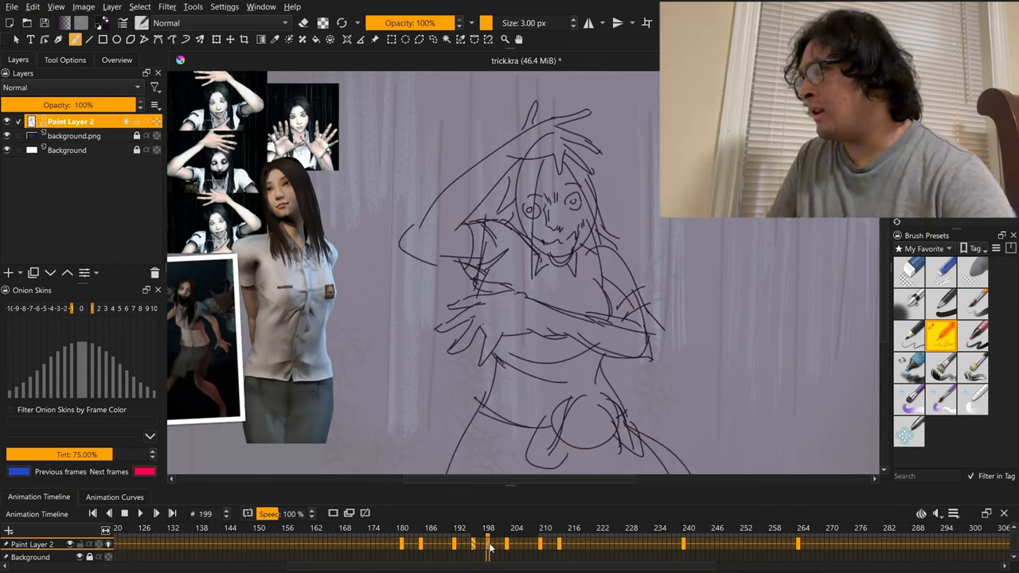
Step: Sketch frame 92's oval head and raised open hand in black using brush and eraser
click(140, 513)
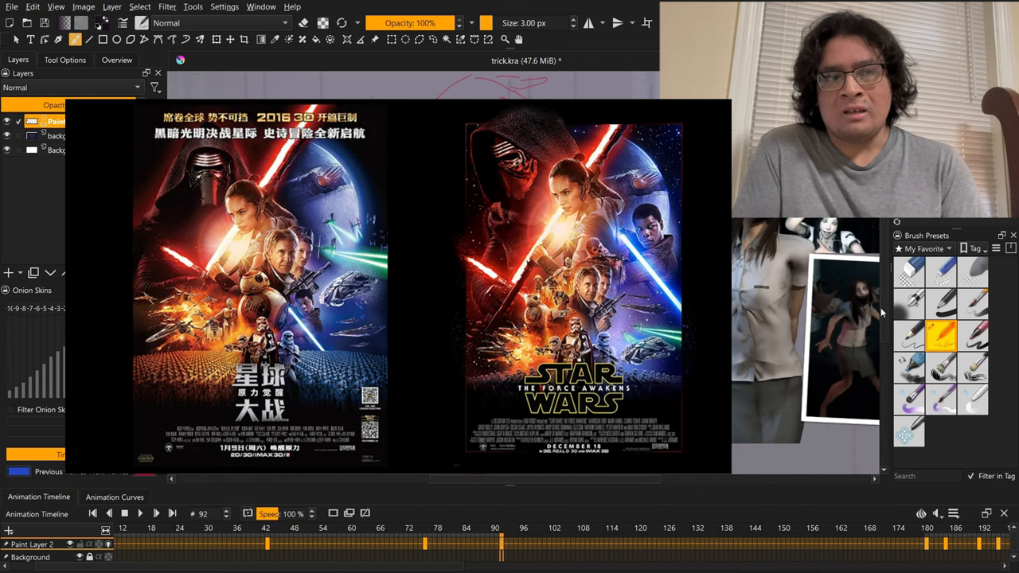
click(908, 270)
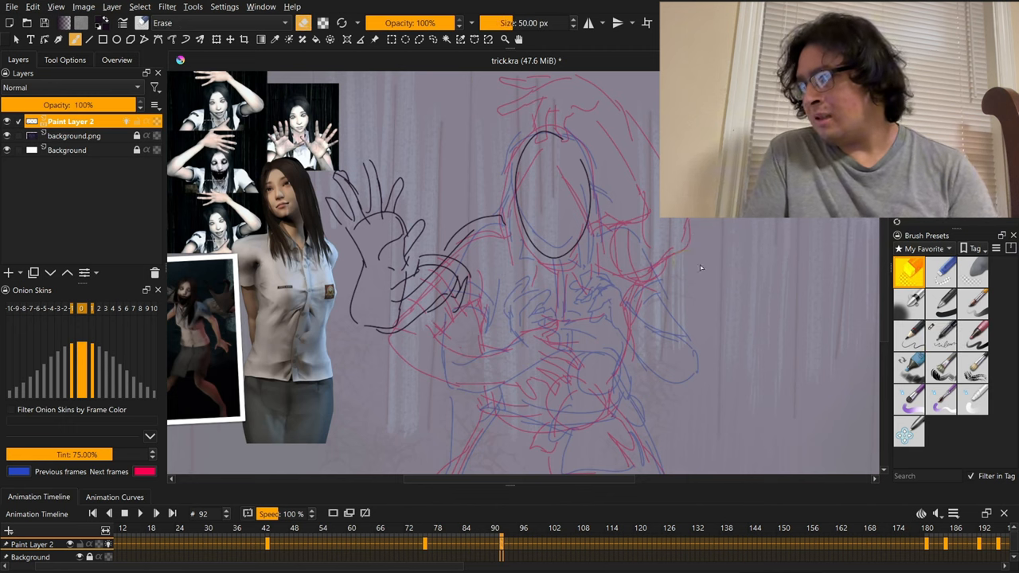
Step: Add the second raised hand and torso lines to frame 92, then a first stroke on frame 164
click(941, 334)
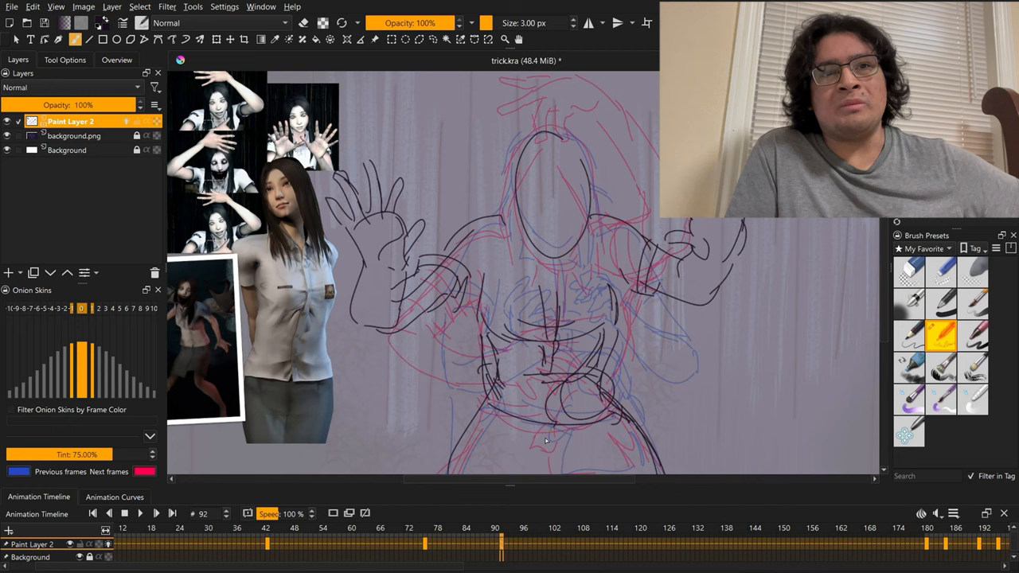
drag(541, 446, 637, 454)
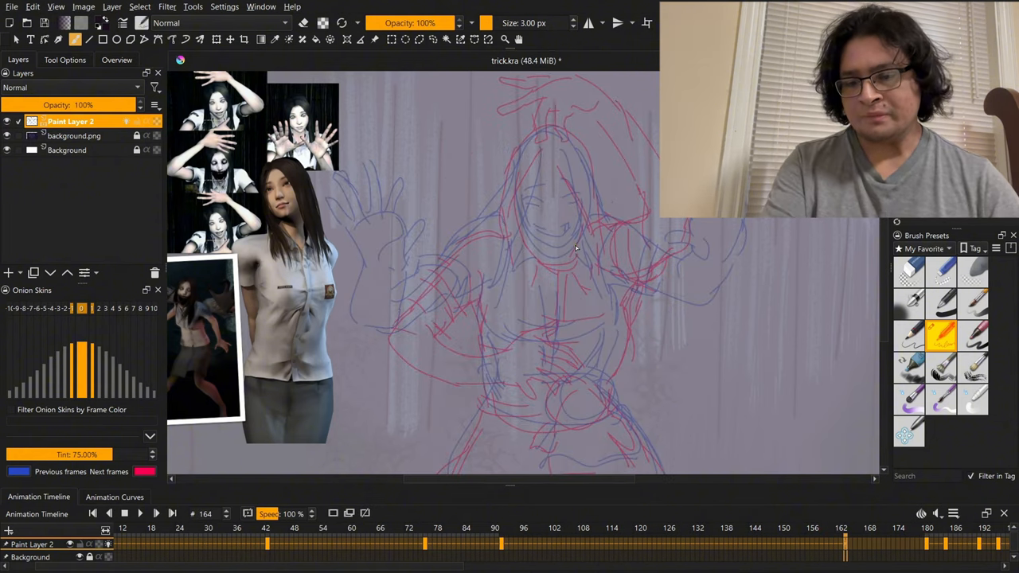
drag(593, 163, 649, 120)
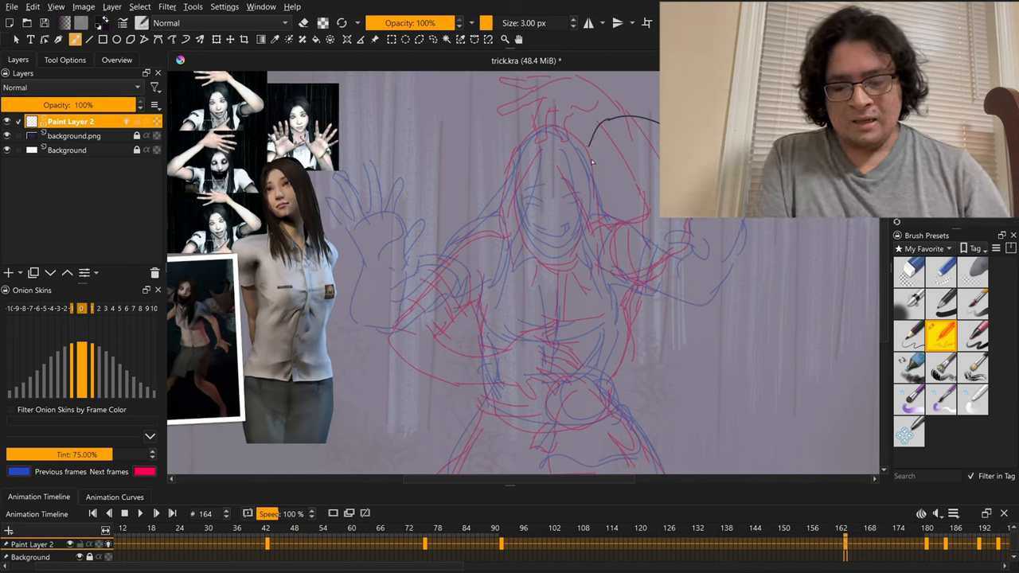